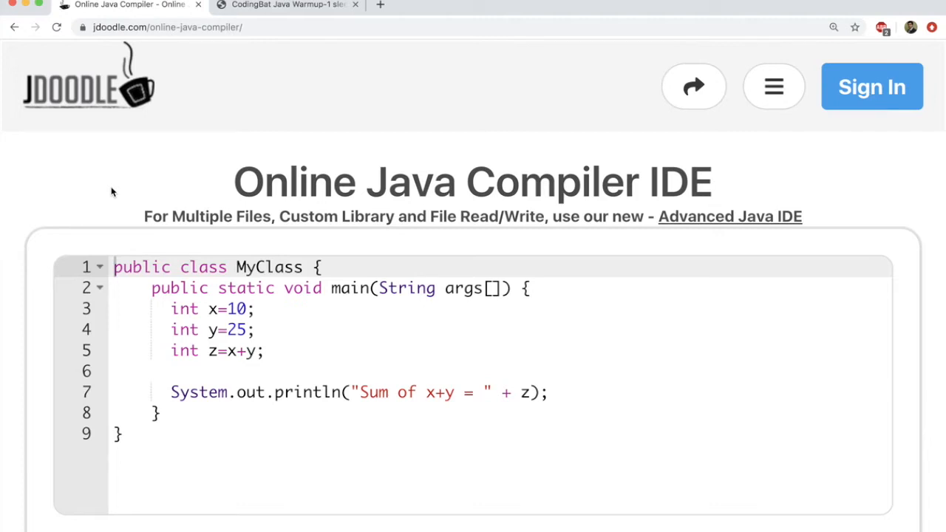
# Scroll below the editor and switch on JDoodle's Interactive execution mode
pyautogui.scroll(-3)
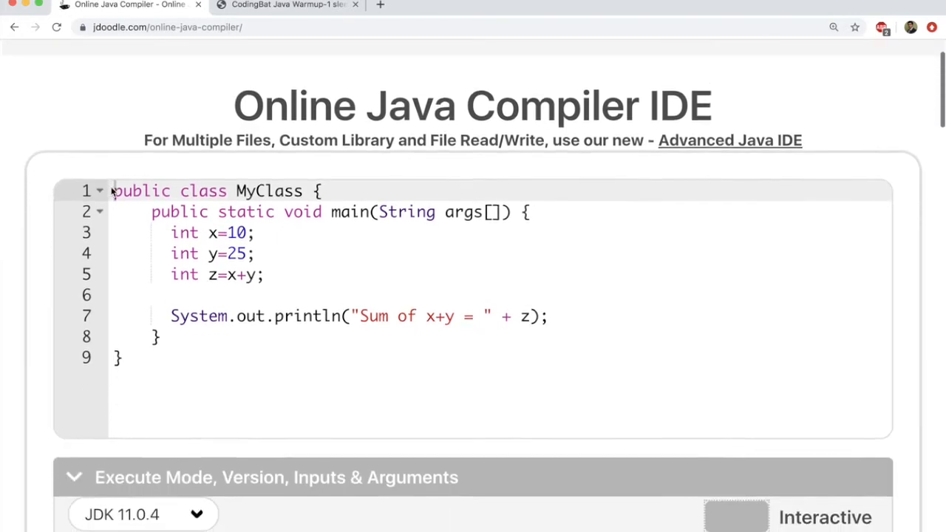
pyautogui.scroll(-3)
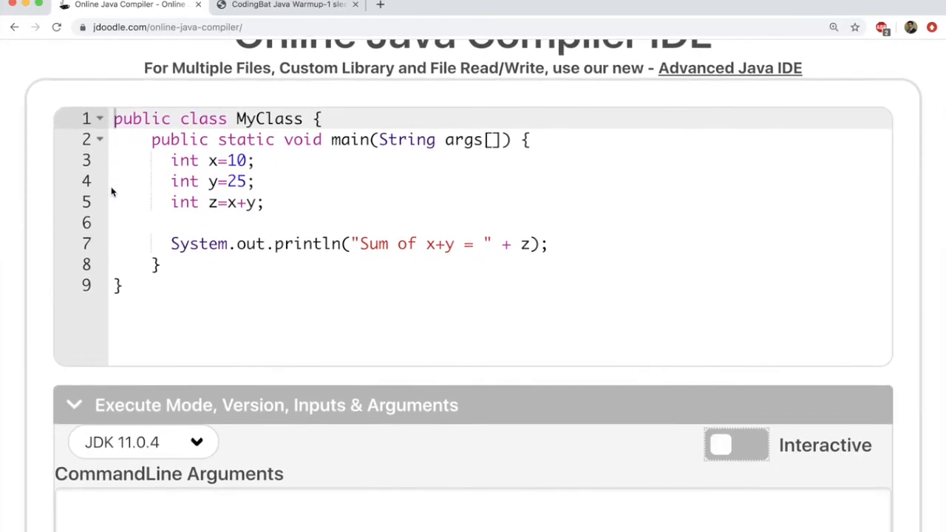
pyautogui.scroll(-3)
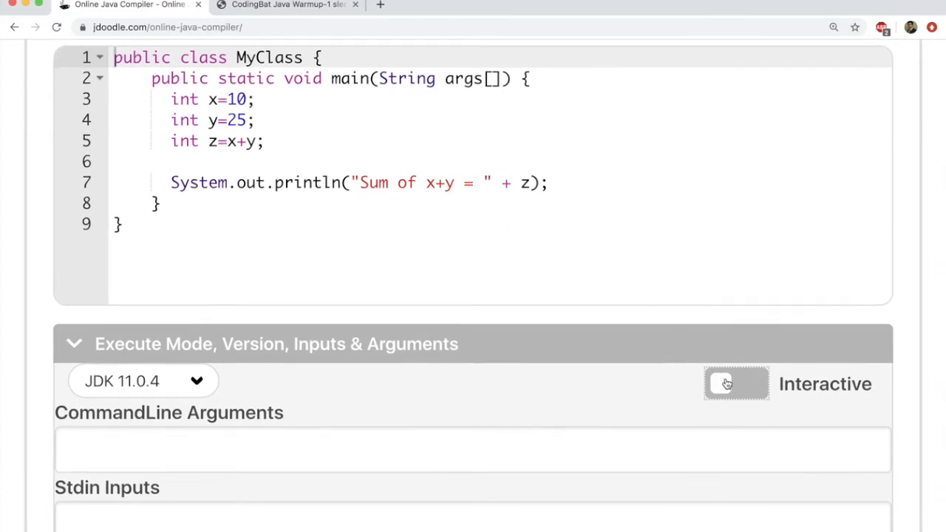
pyautogui.click(736, 384)
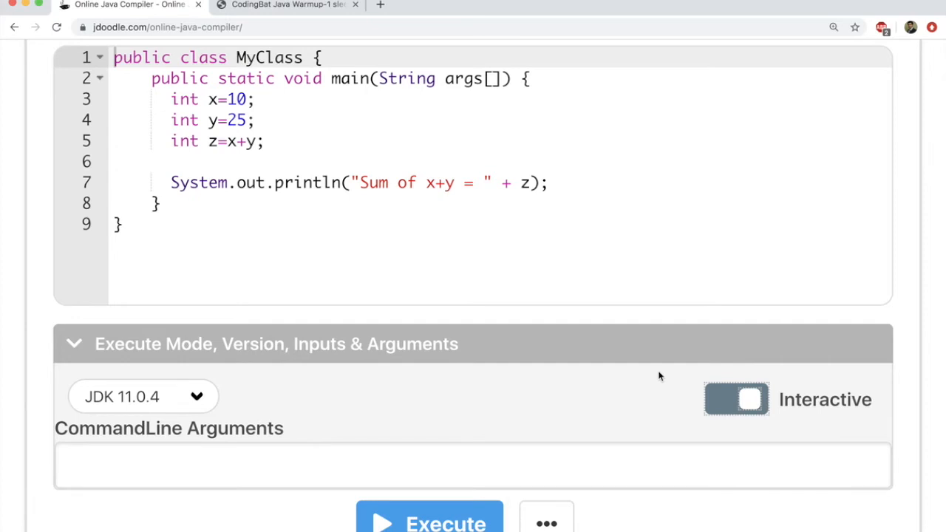
# Execute the sum program and check the result, which reports execution in 0.937 seconds
pyautogui.click(429, 363)
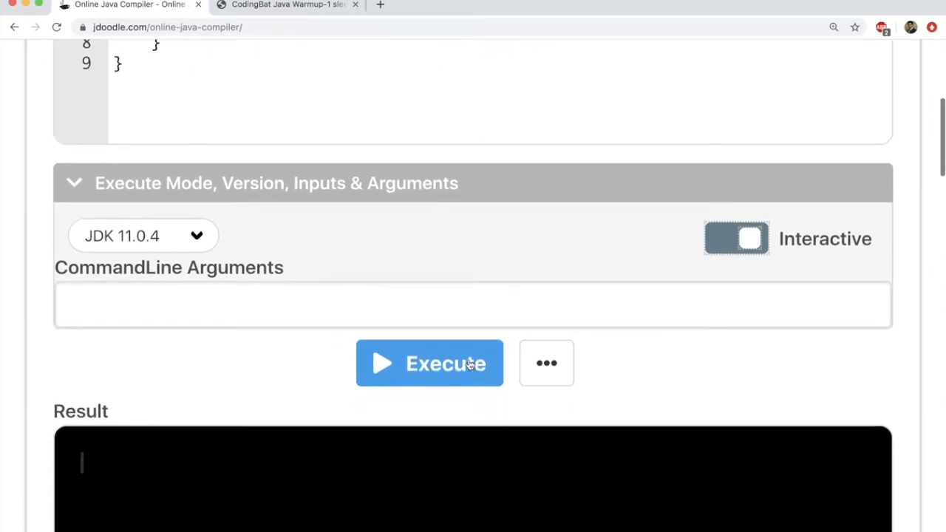
pyautogui.click(429, 363)
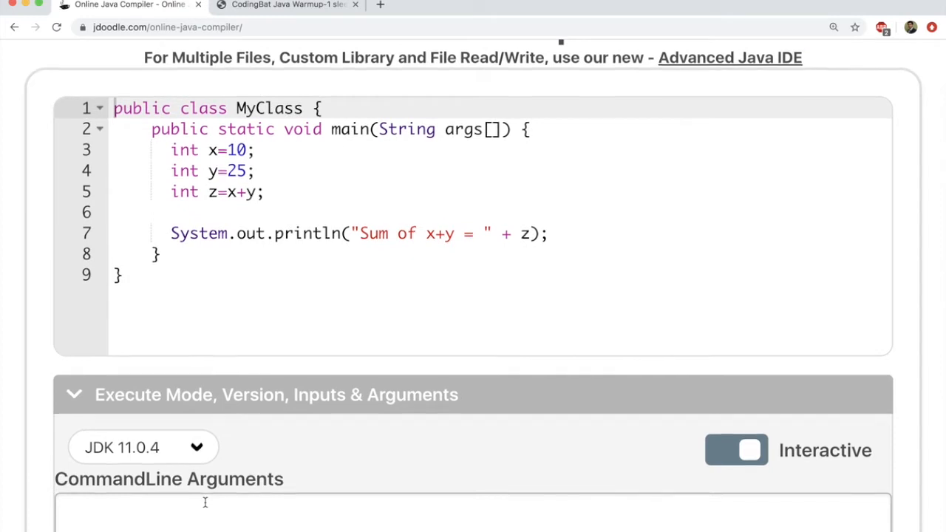
pyautogui.scroll(-3)
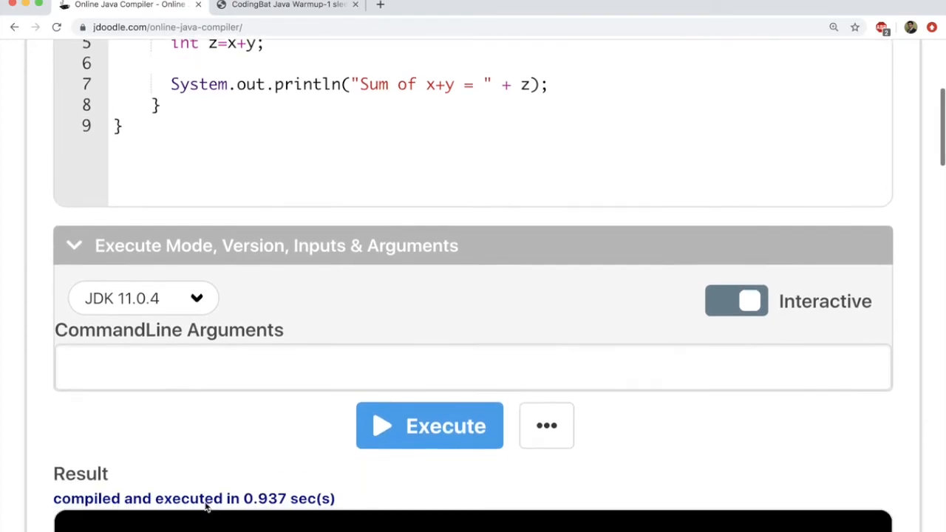
pyautogui.scroll(-3)
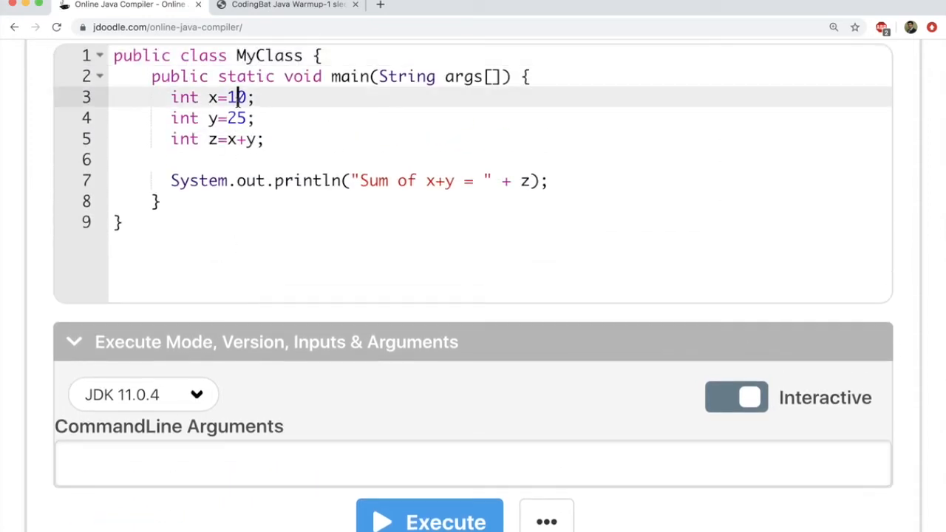
# Change line 3 from int x=10 to int x=20
pyautogui.click(429, 514)
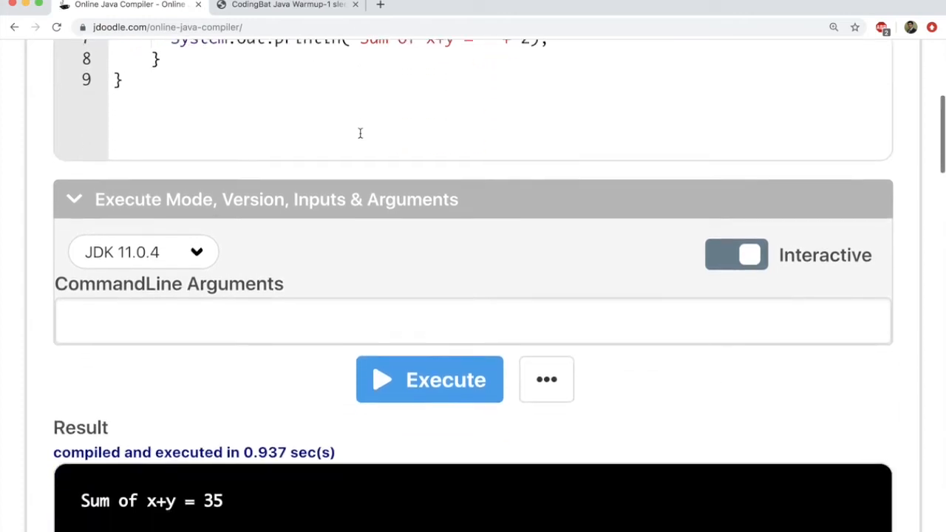
pyautogui.click(430, 379)
pyautogui.write('int y=25;')
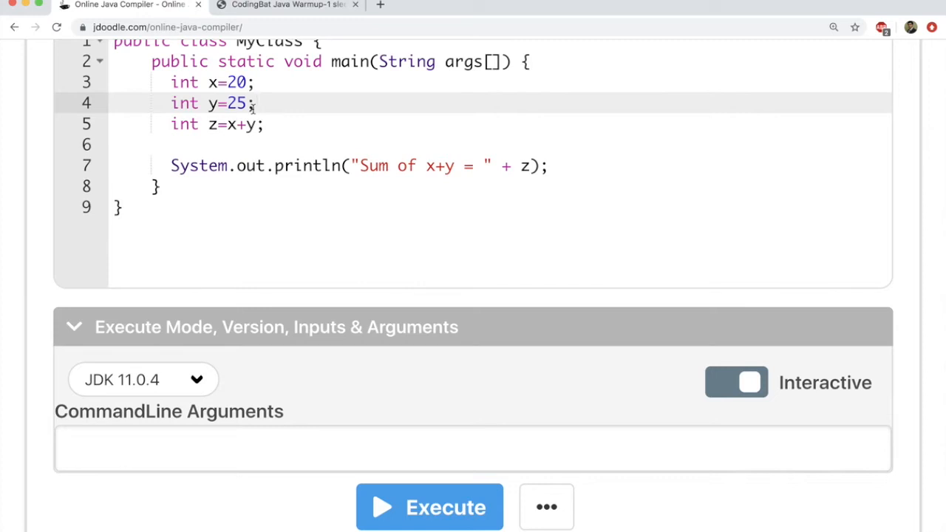
# Remove the semicolon after int y=25 and run, producing a ';' expected error on line 4
pyautogui.click(255, 103)
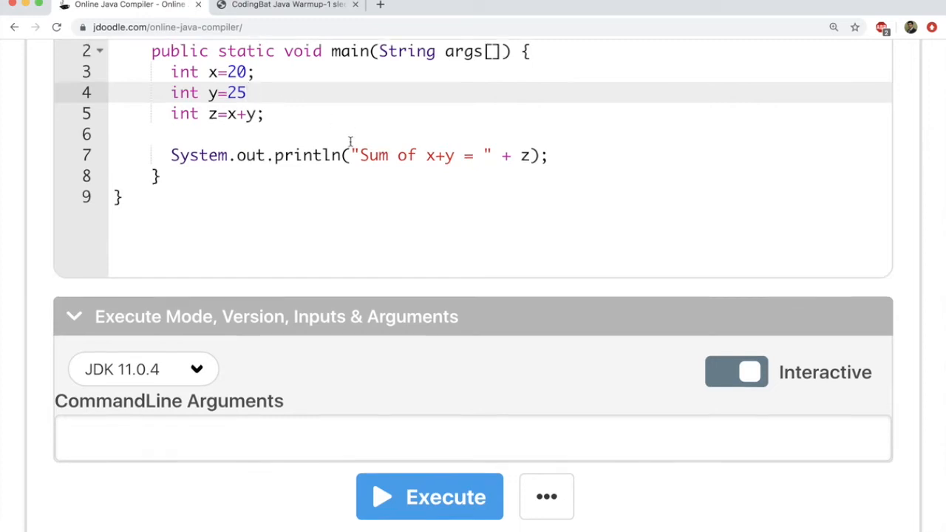
pyautogui.click(430, 497)
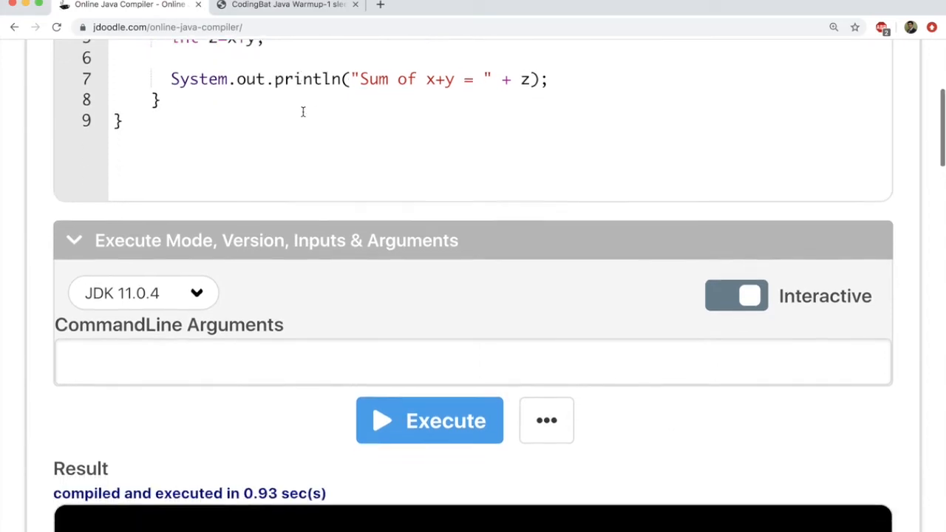
pyautogui.click(429, 421)
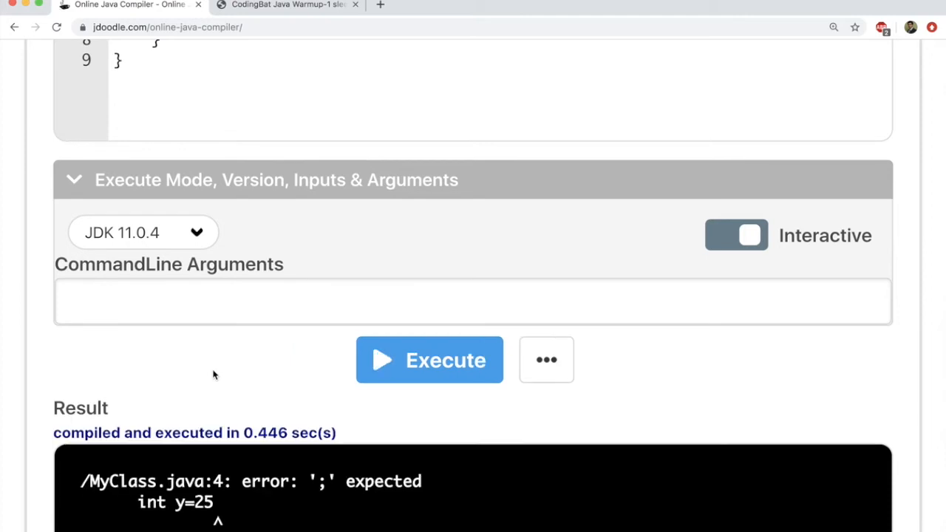
pyautogui.scroll(-3)
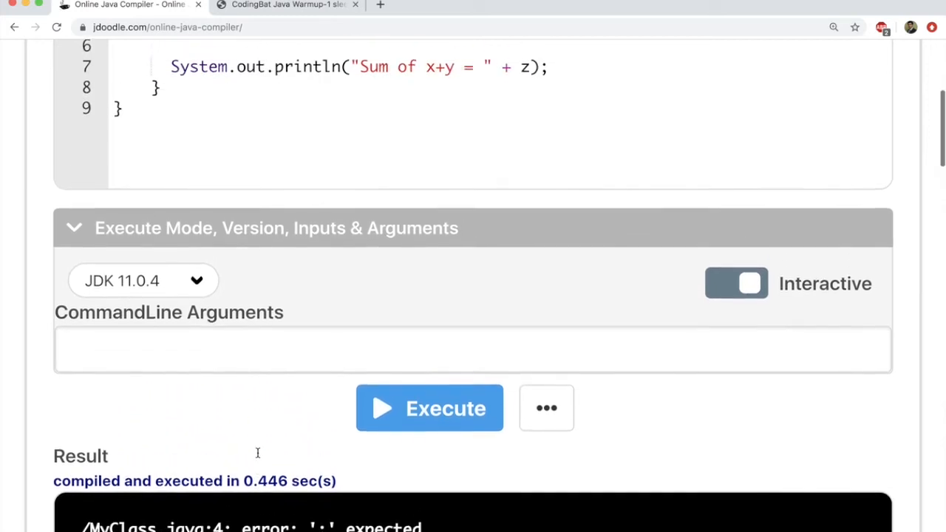
pyautogui.scroll(-3)
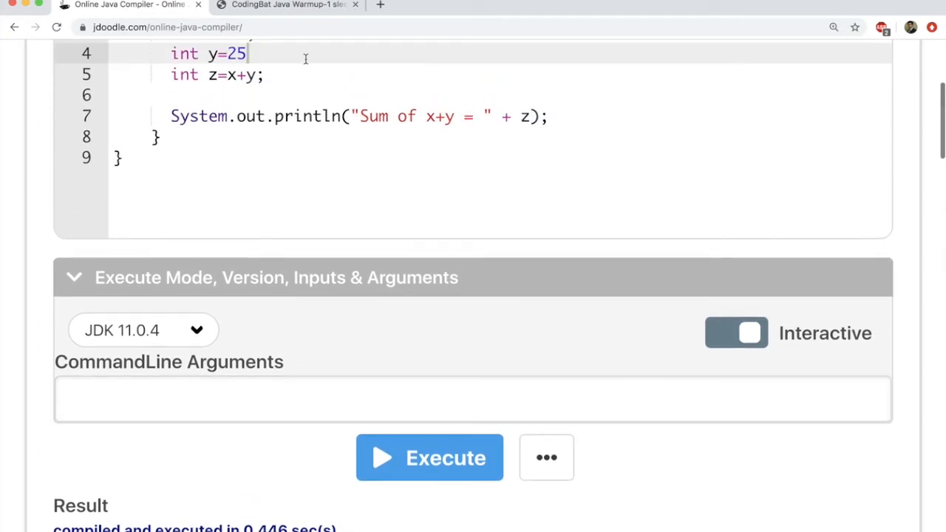
# Restore the semicolon after int y=25, then switch to the CodingBat tab
pyautogui.write(';')
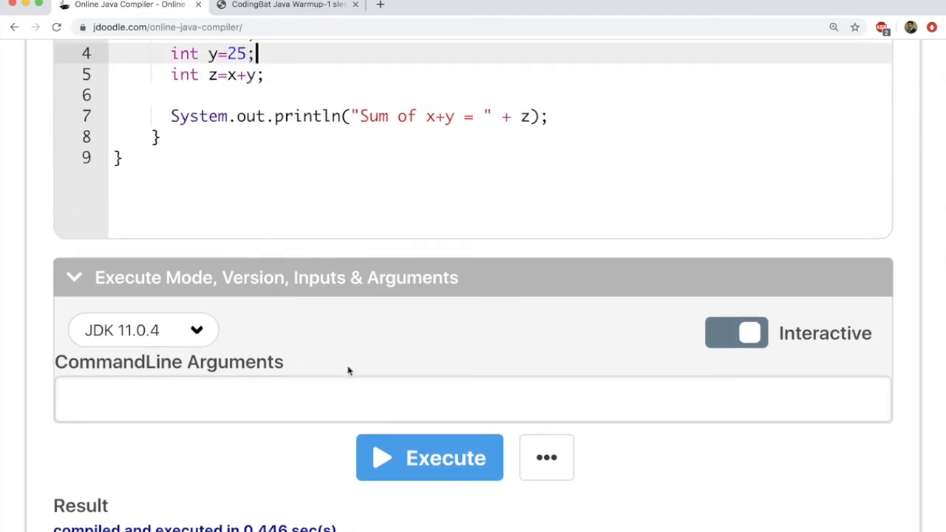
pyautogui.click(430, 458)
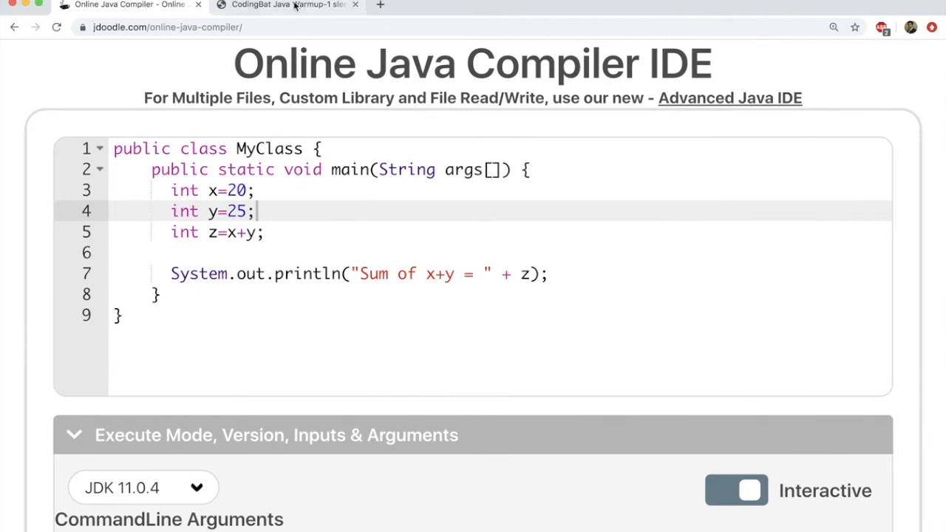
pyautogui.click(287, 5)
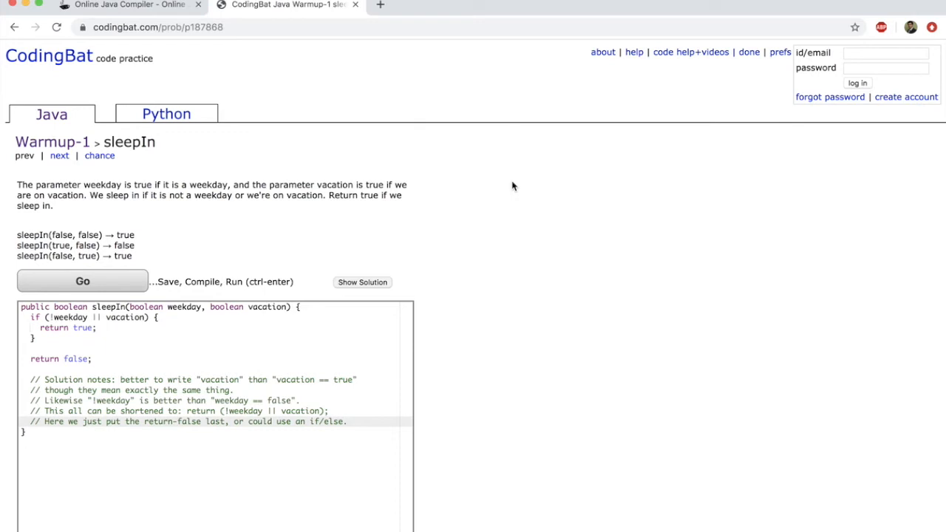
pyautogui.moveTo(507, 185)
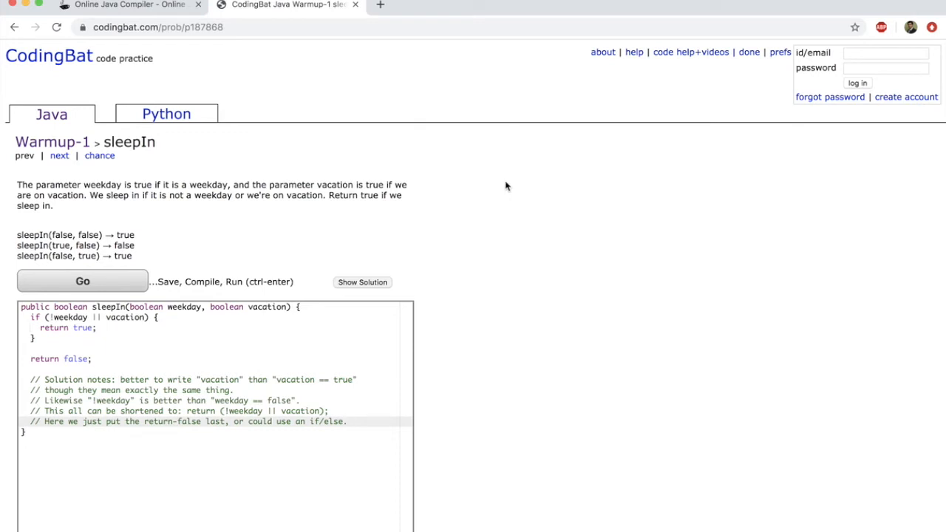
pyautogui.moveTo(52, 122)
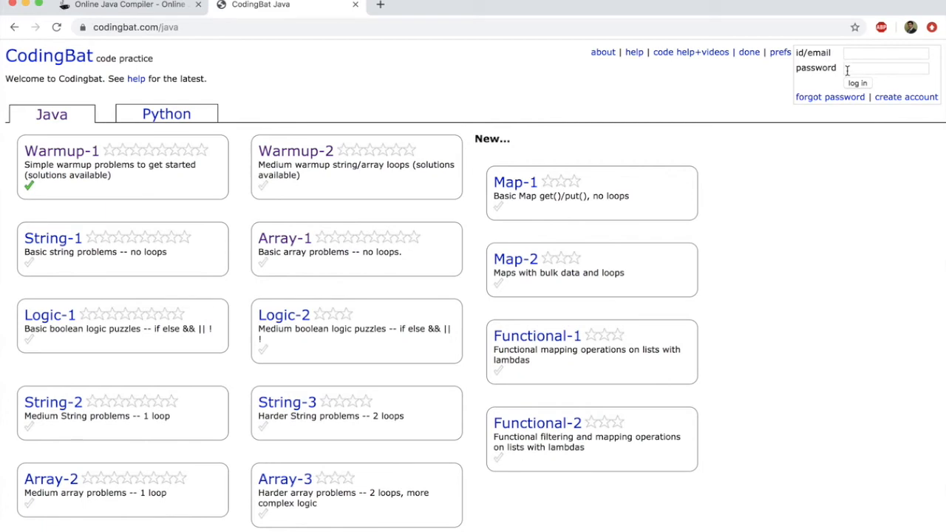
pyautogui.moveTo(255, 165)
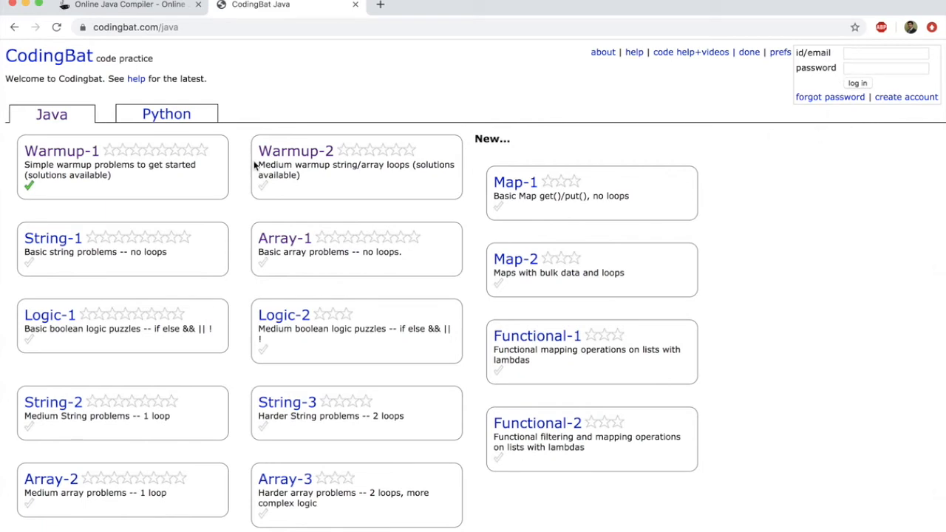
pyautogui.moveTo(210, 178)
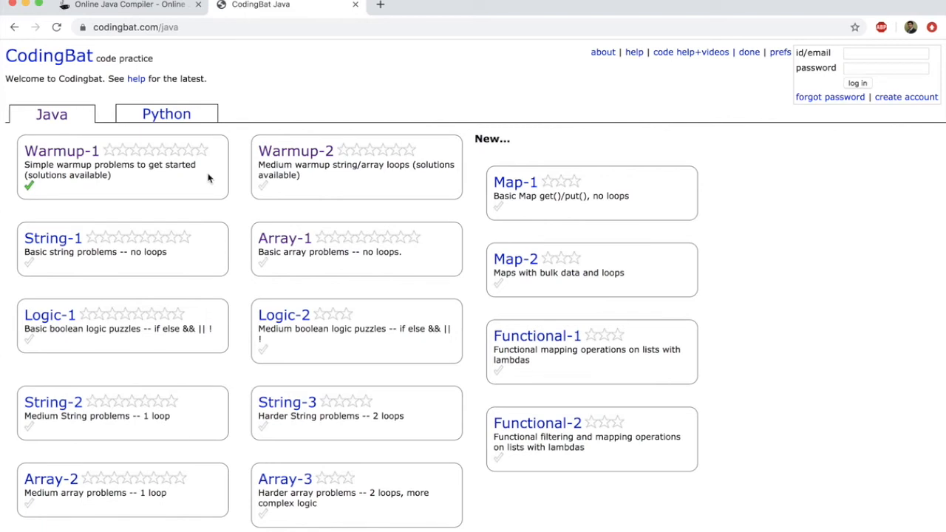
pyautogui.moveTo(94, 161)
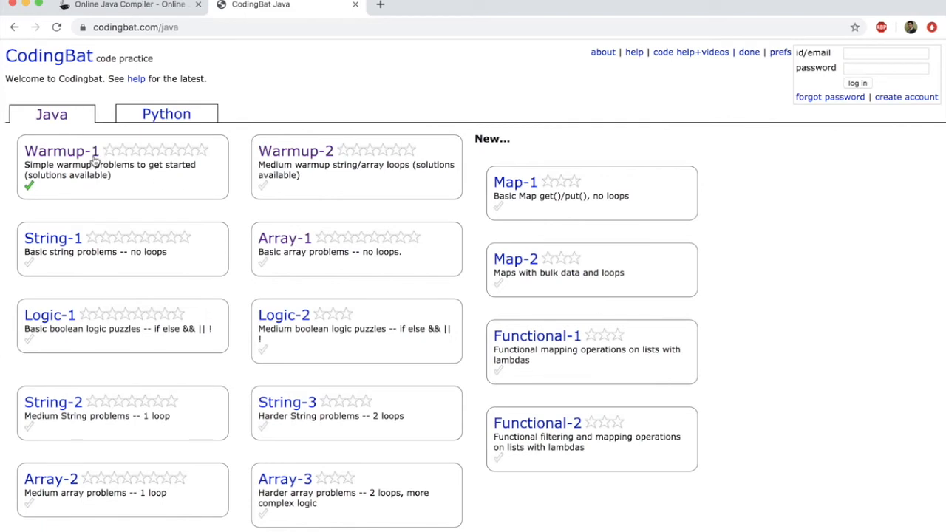
# Open the Warmup-1 problem list from the CodingBat Java page
pyautogui.click(62, 151)
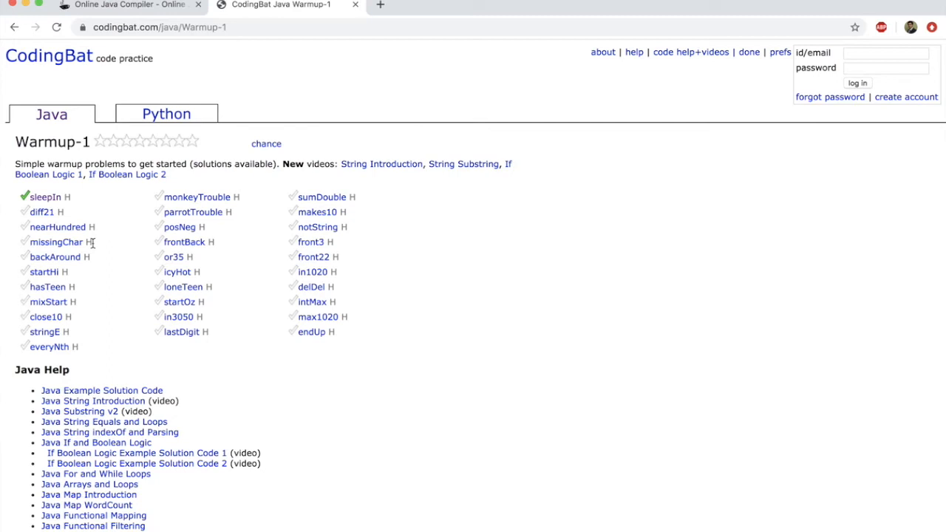
pyautogui.moveTo(170, 202)
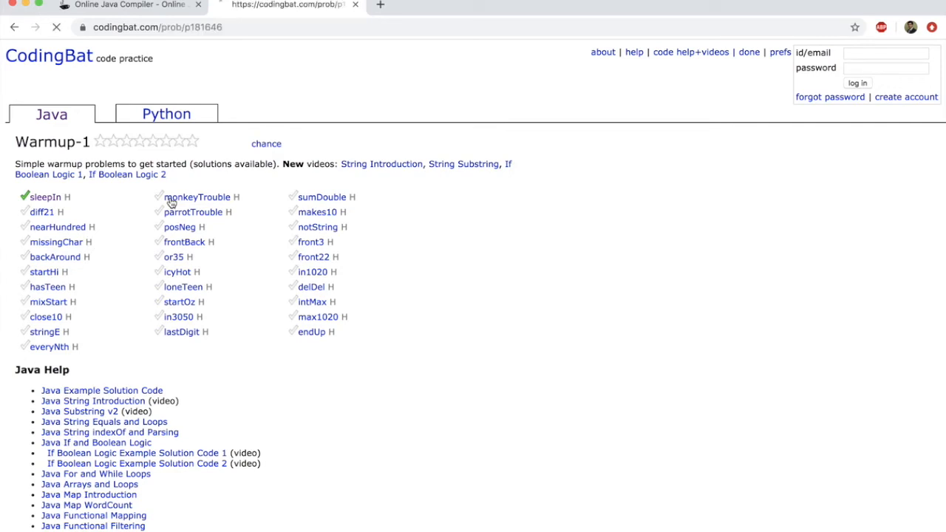
# Open monkeyTrouble, place the caret in its empty method, and reveal the solution
pyautogui.click(198, 197)
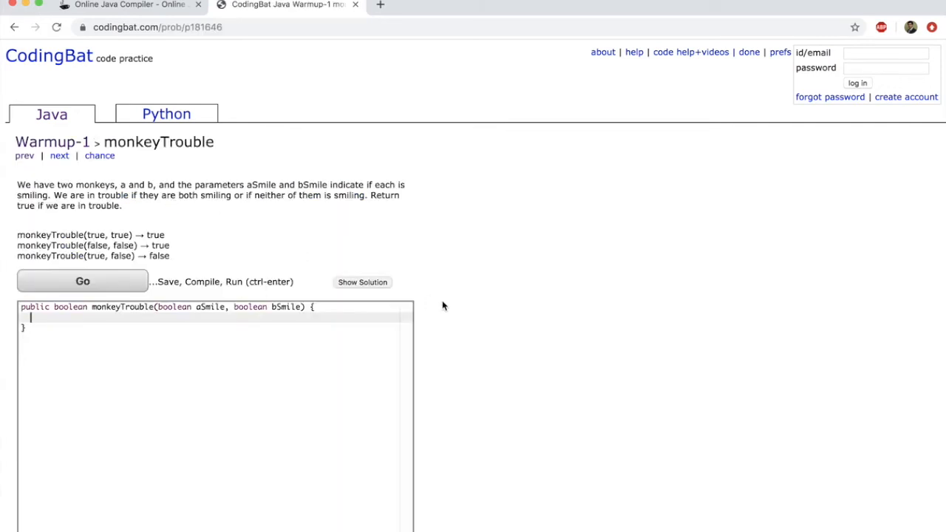
pyautogui.moveTo(306, 213)
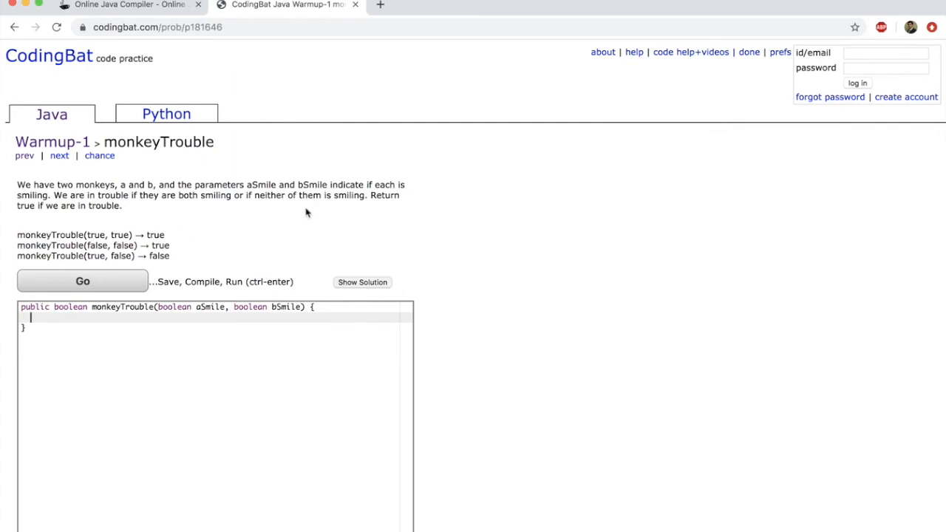
pyautogui.moveTo(318, 213)
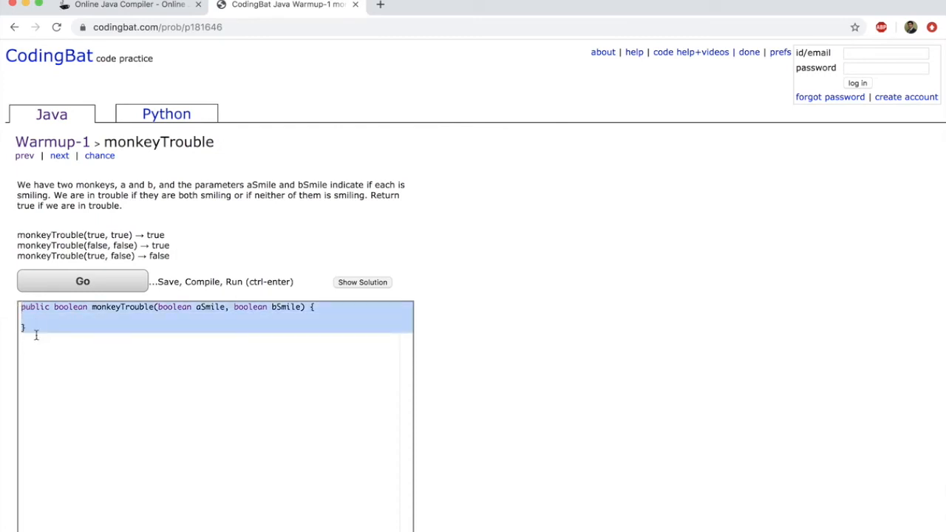
pyautogui.click(36, 337)
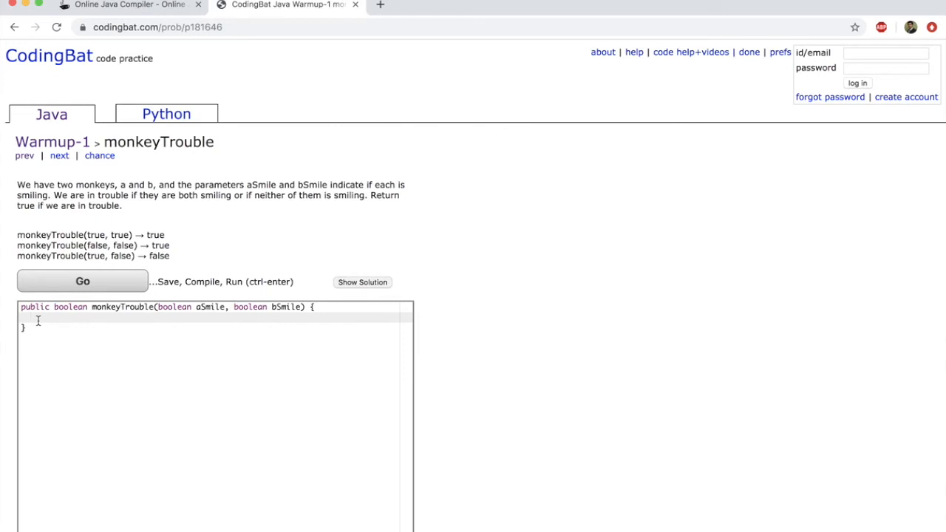
pyautogui.moveTo(299, 286)
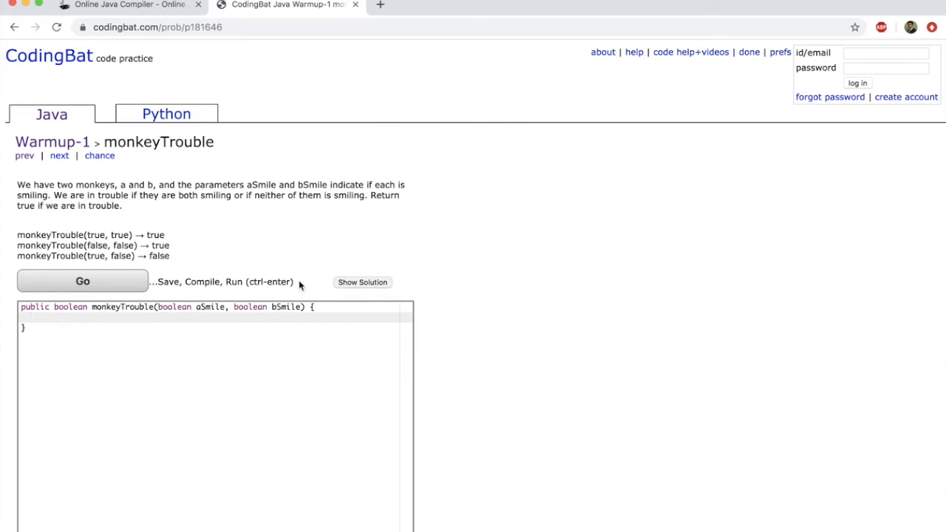
pyautogui.click(362, 282)
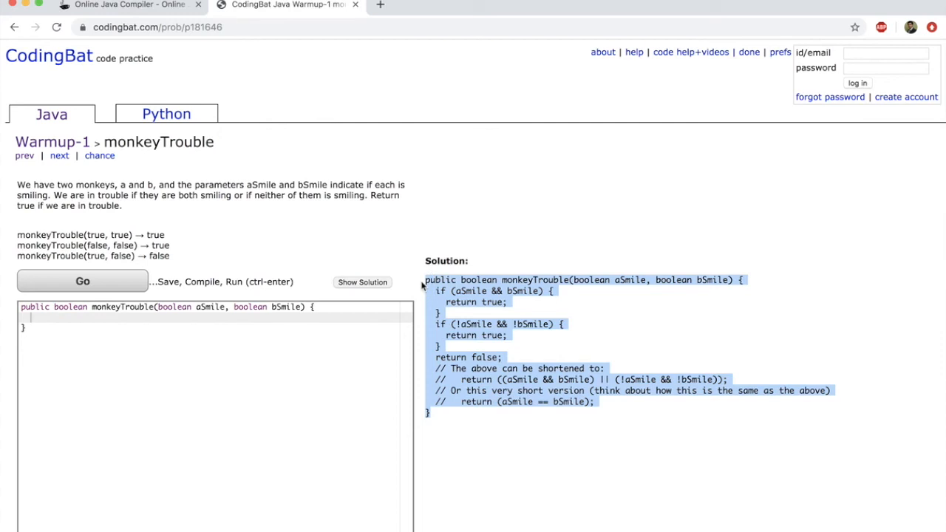
# Replace the starter code with the solution and run it, passing all four tests
pyautogui.click(167, 307)
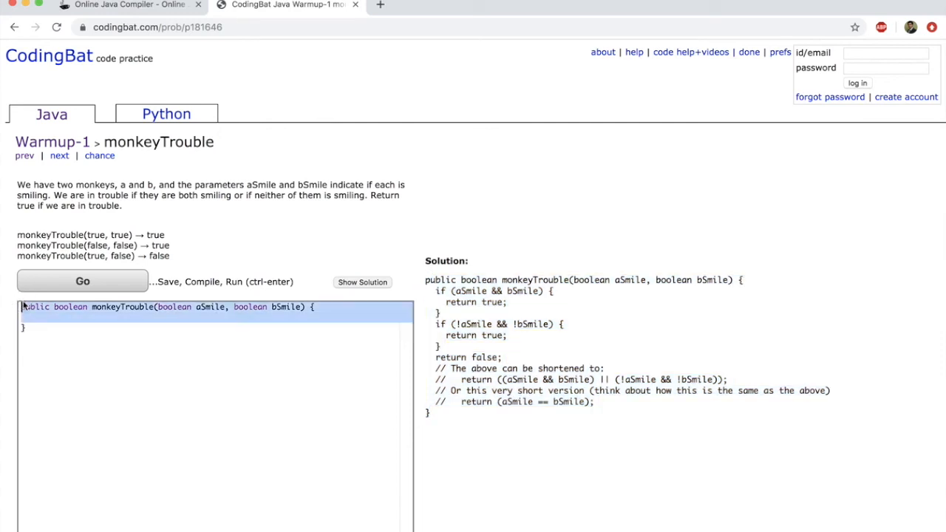
pyautogui.moveTo(13, 309)
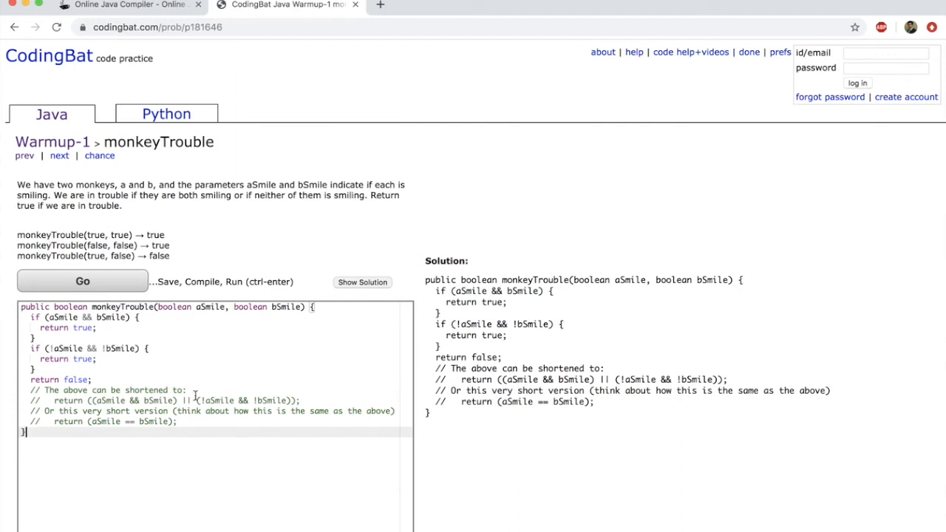
pyautogui.click(82, 282)
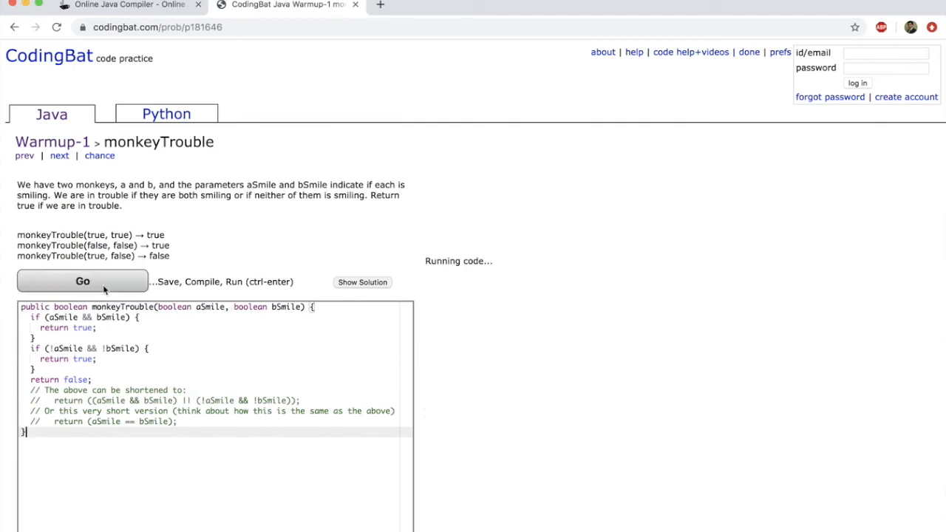
pyautogui.click(82, 281)
pyautogui.write('fal')
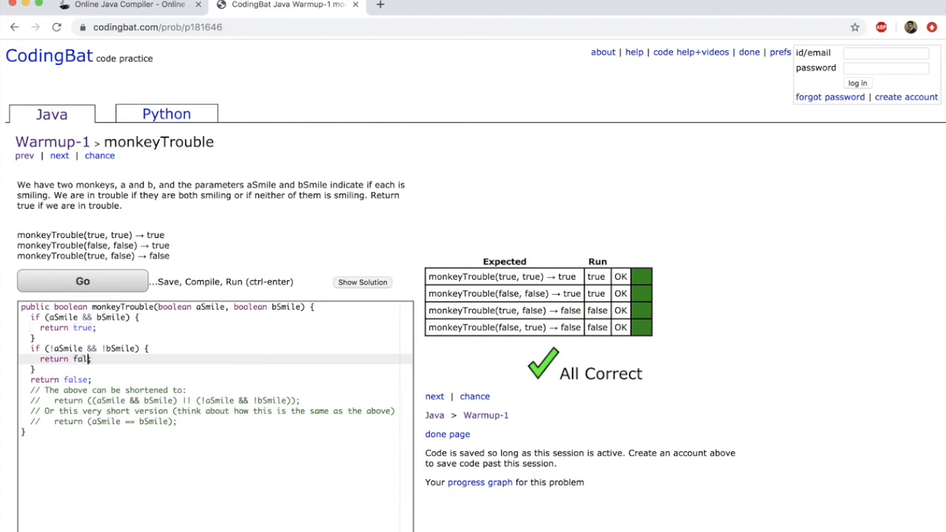
# Make the second branch return false and rerun, failing the false,false test
pyautogui.write('se;')
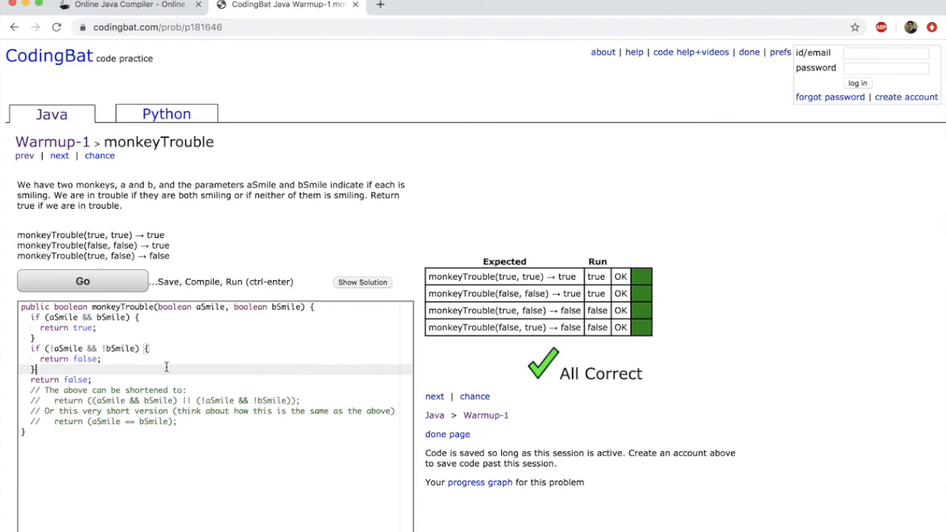
pyautogui.click(82, 281)
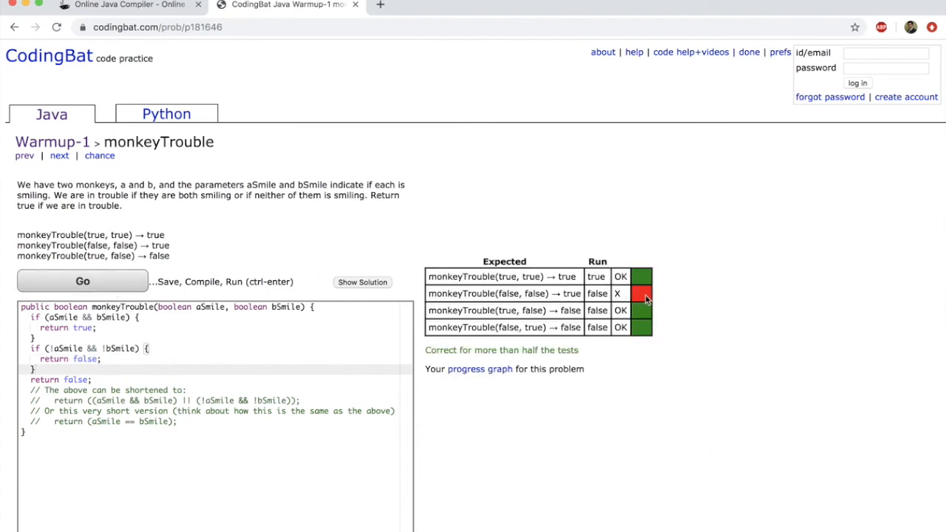
pyautogui.moveTo(626, 301)
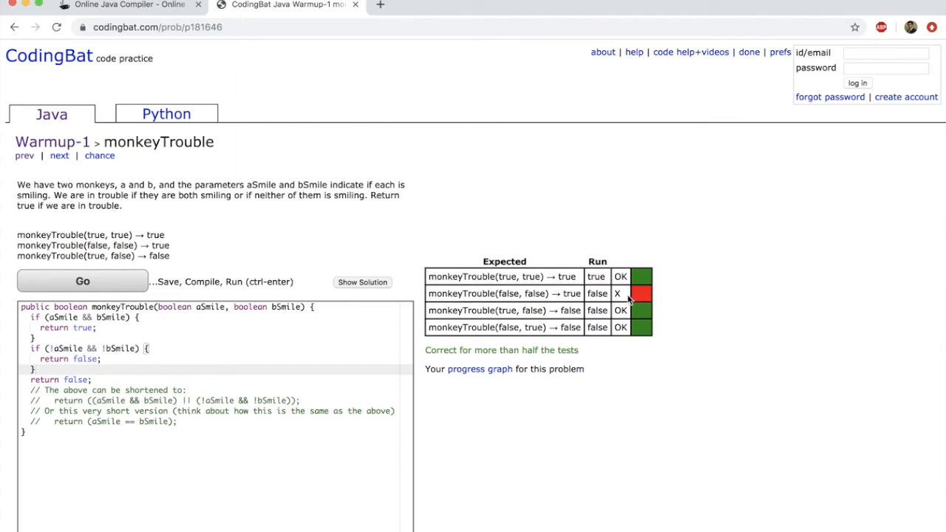
pyautogui.moveTo(642, 312)
pyautogui.write('tru')
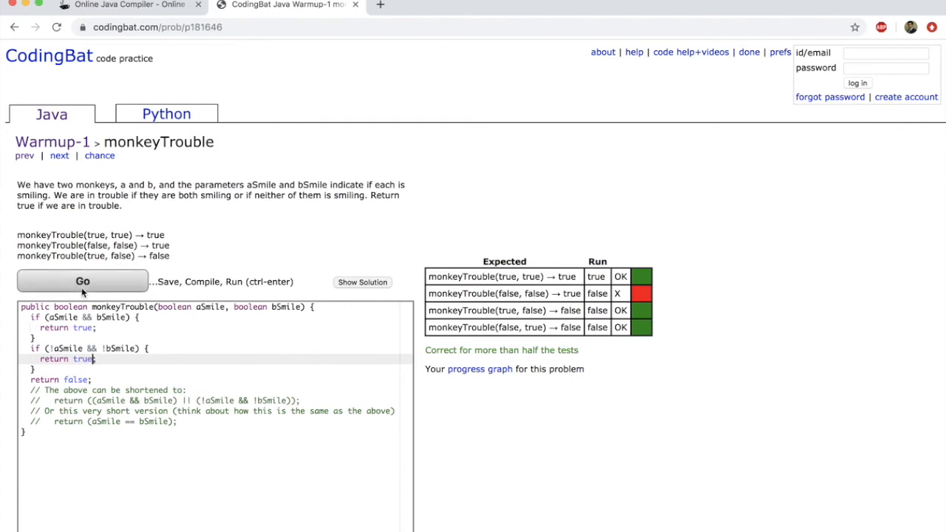
# Rerun the restored monkeyTrouble code, passing all four tests with All Correct
pyautogui.click(82, 280)
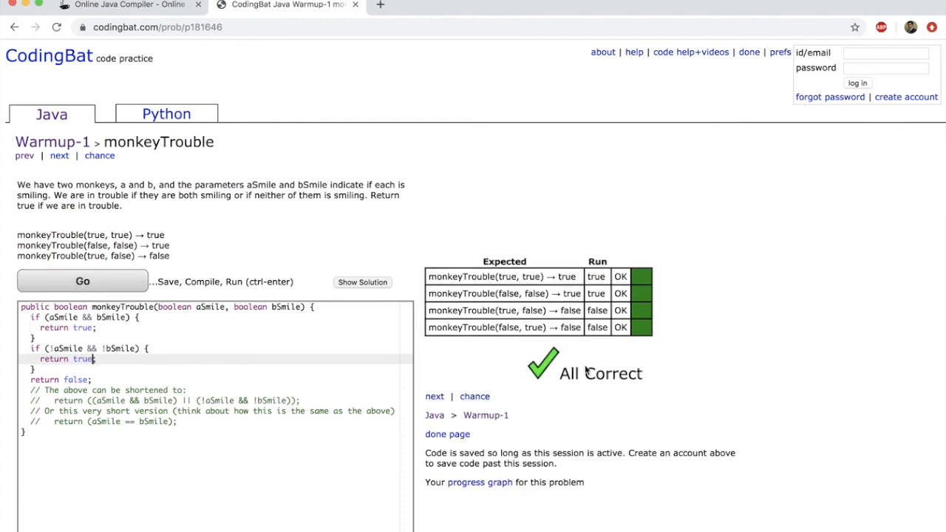
pyautogui.moveTo(105, 171)
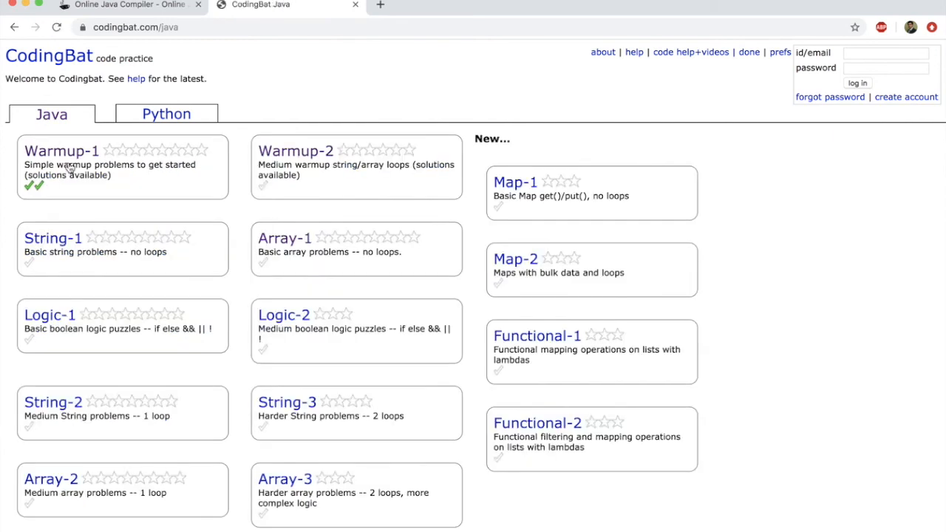
pyautogui.moveTo(366, 428)
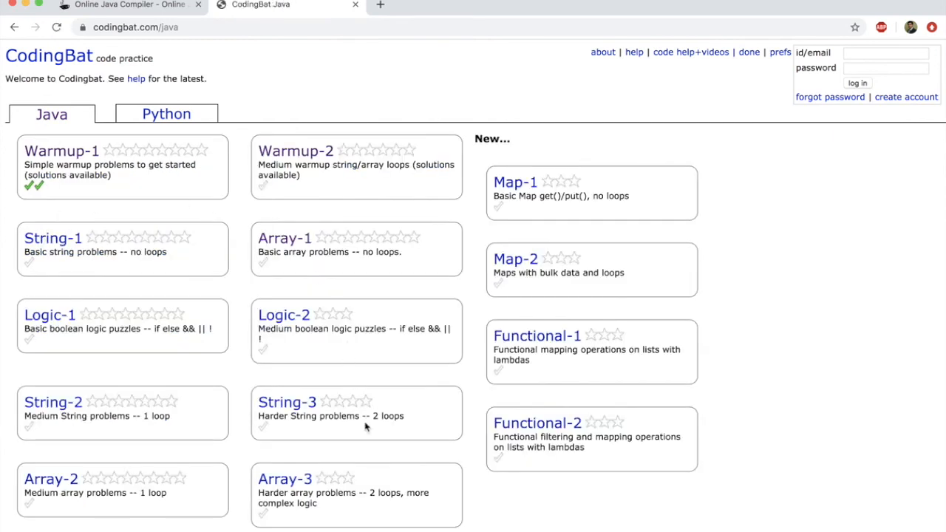
# Scroll down the CodingBat Java sections list to Warmup-1 with its two green ticks
pyautogui.scroll(-3)
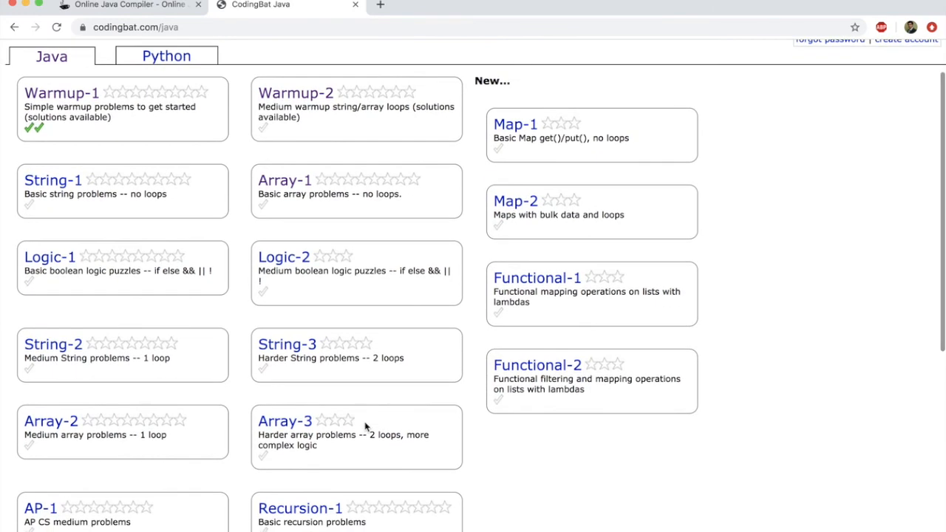